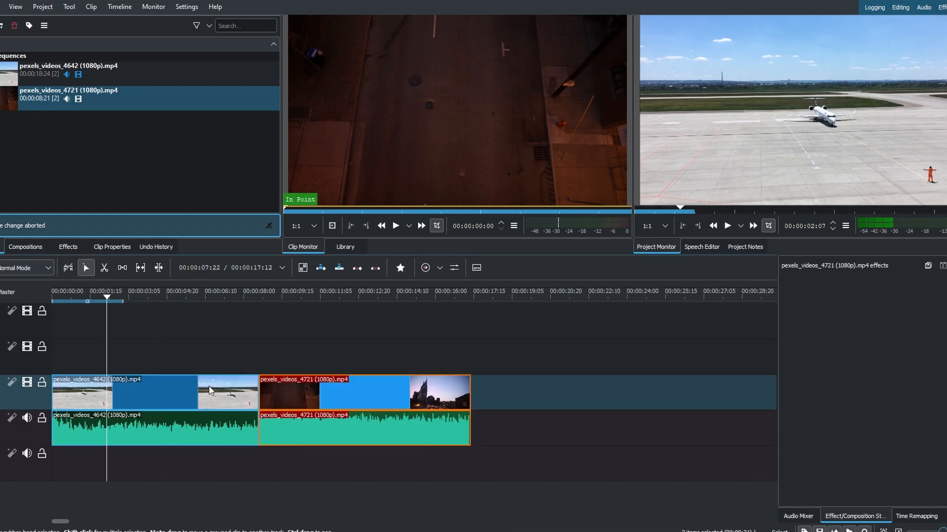
- Ungroup the timeline clips so their audio separates from the video
left_click(168, 429)
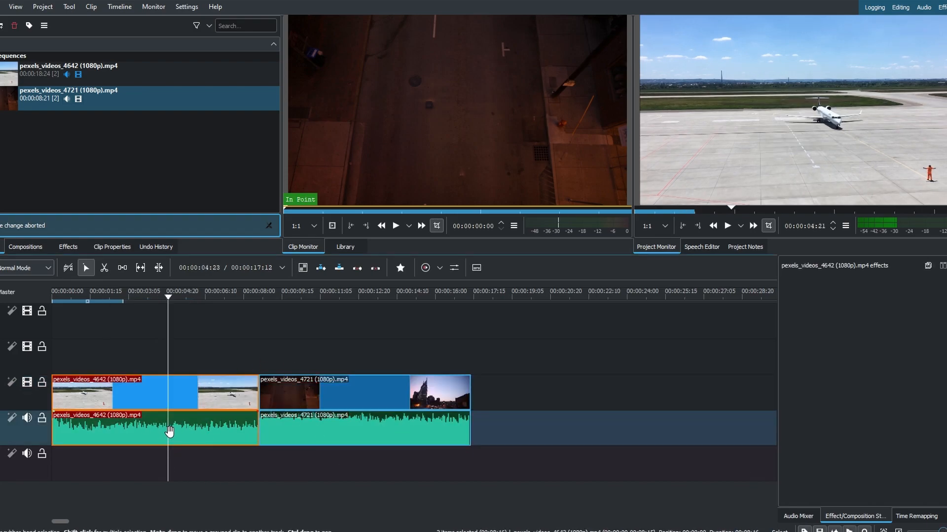
right_click(171, 431)
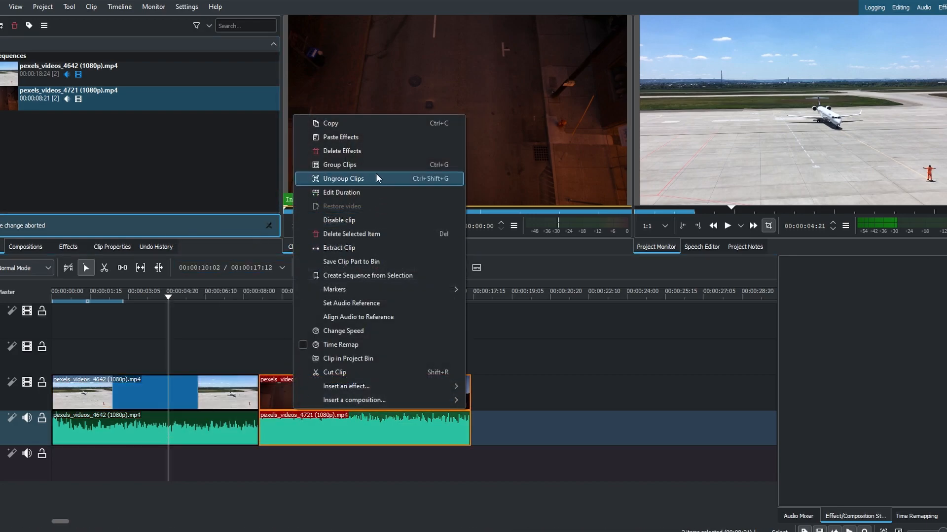
left_click(343, 178)
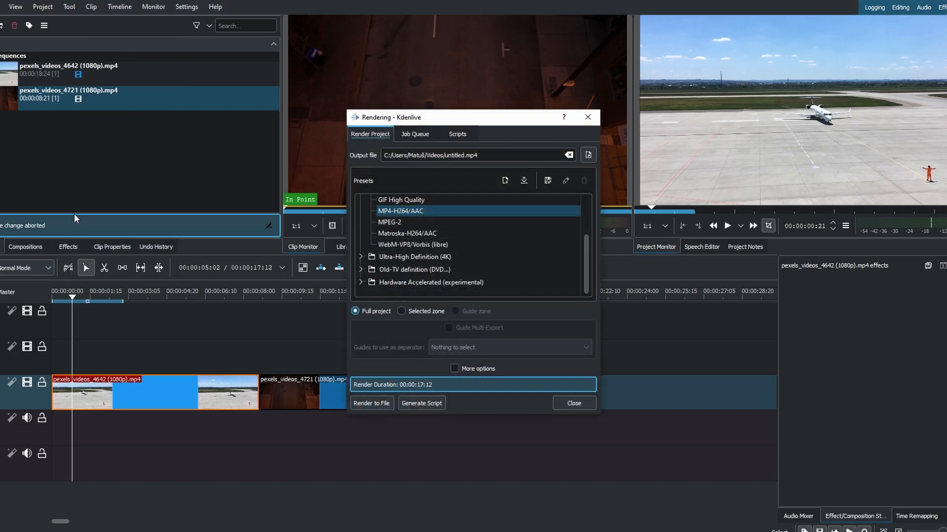
mouse_move(456, 270)
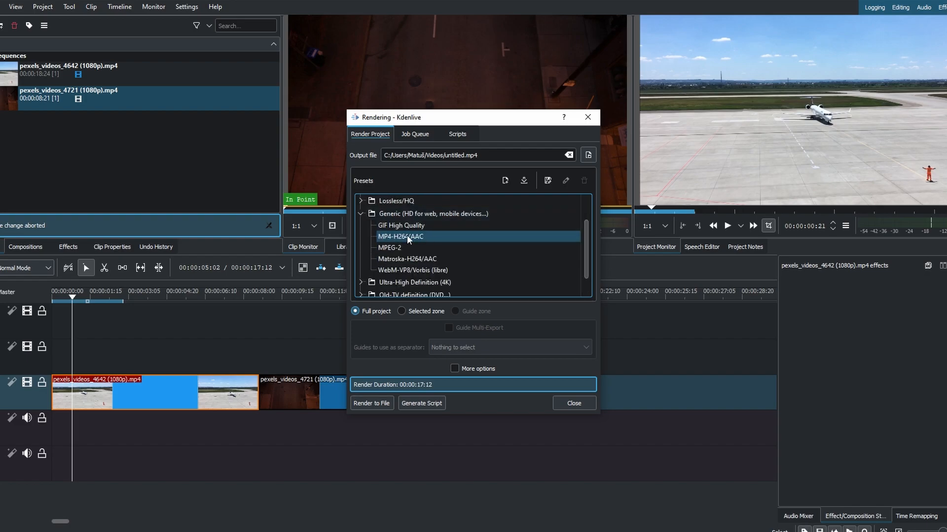
mouse_move(451, 239)
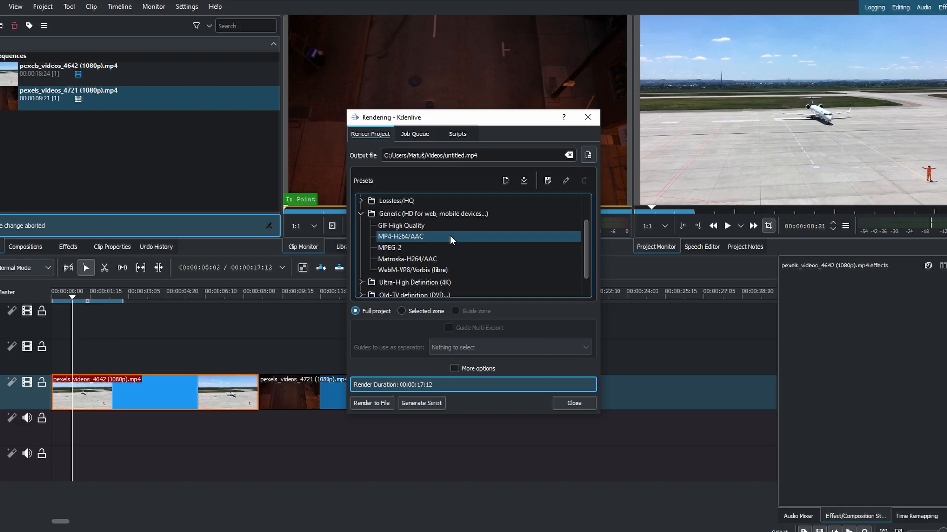
mouse_move(479, 303)
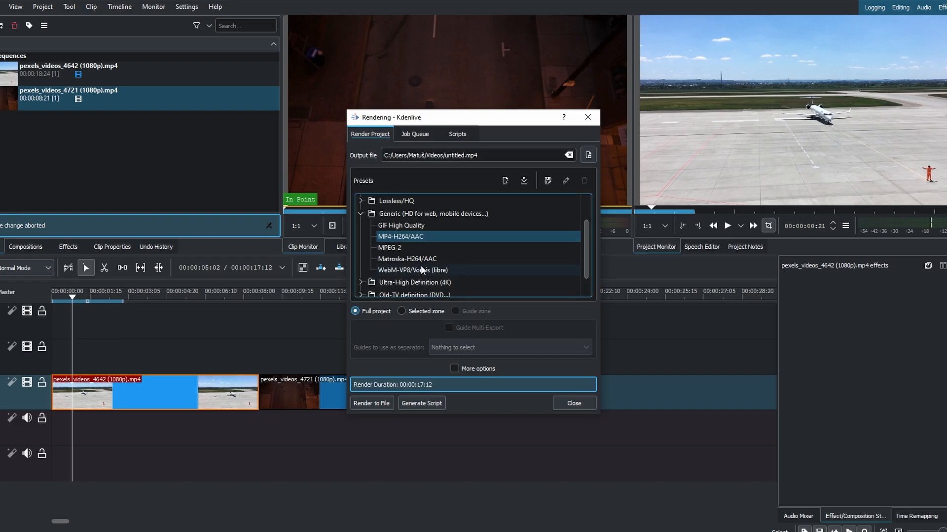
mouse_move(587, 155)
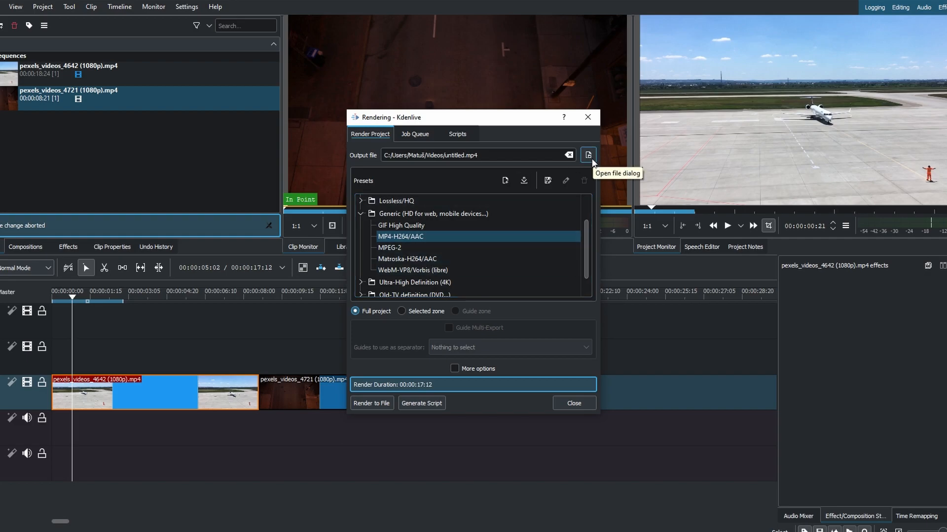
- Save the render output as 'test' on the Desktop
left_click(587, 155)
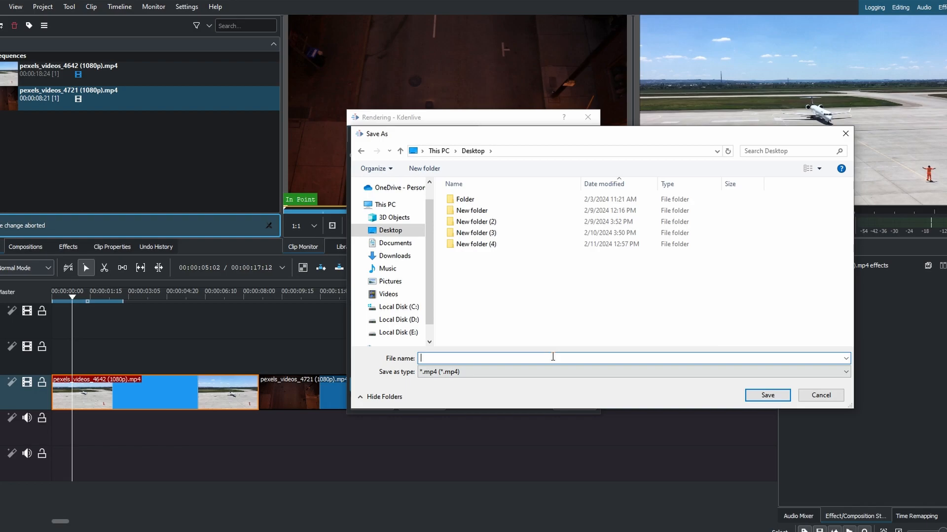
type("test")
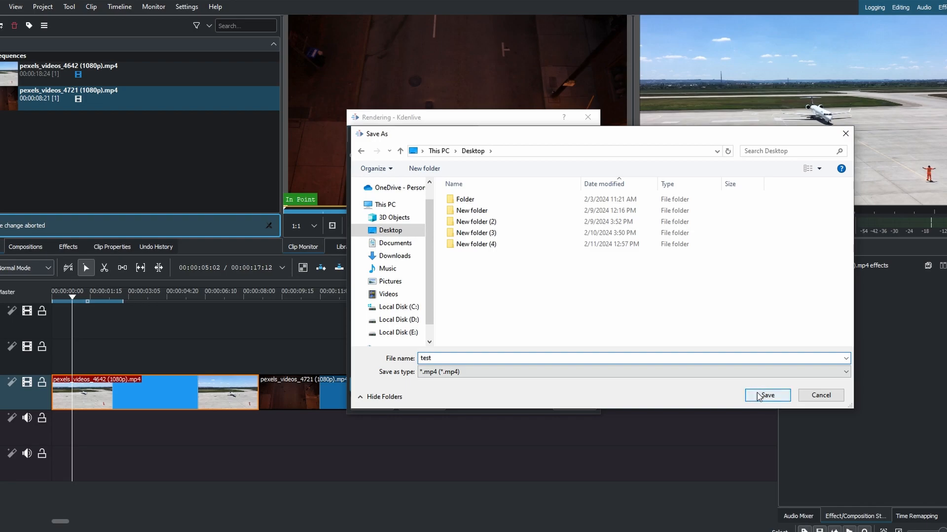
left_click(766, 395)
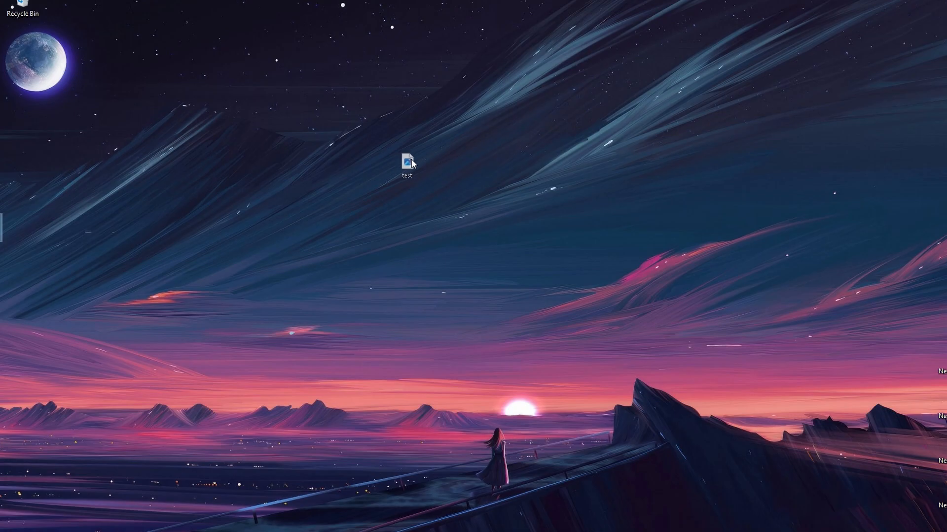
- Check the desktop for the rendered test file
left_click_drag(407, 163, 429, 181)
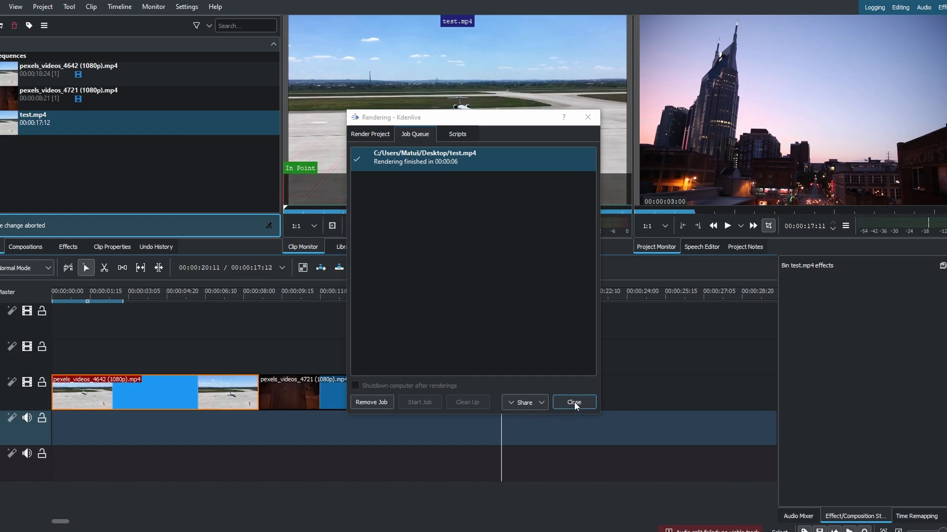
- Close the finished render job, leaving test.mp4 in the project bin
left_click(572, 403)
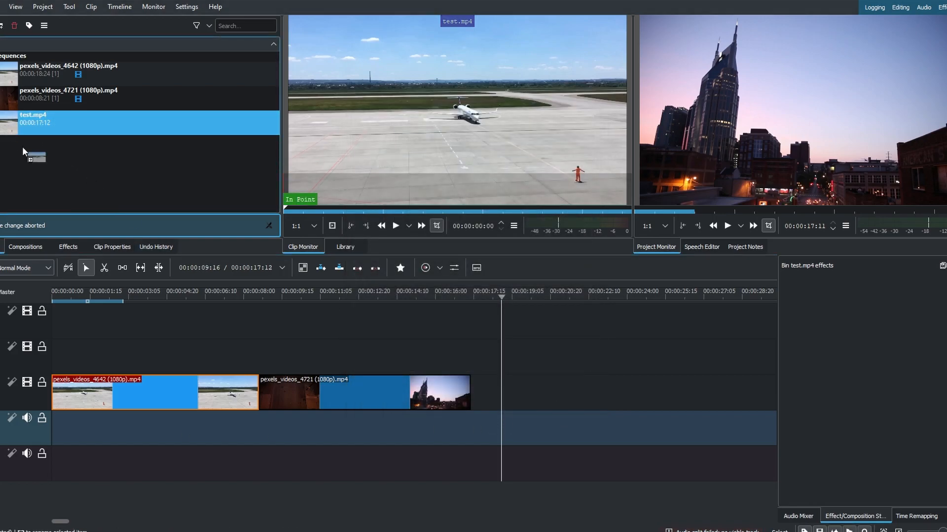